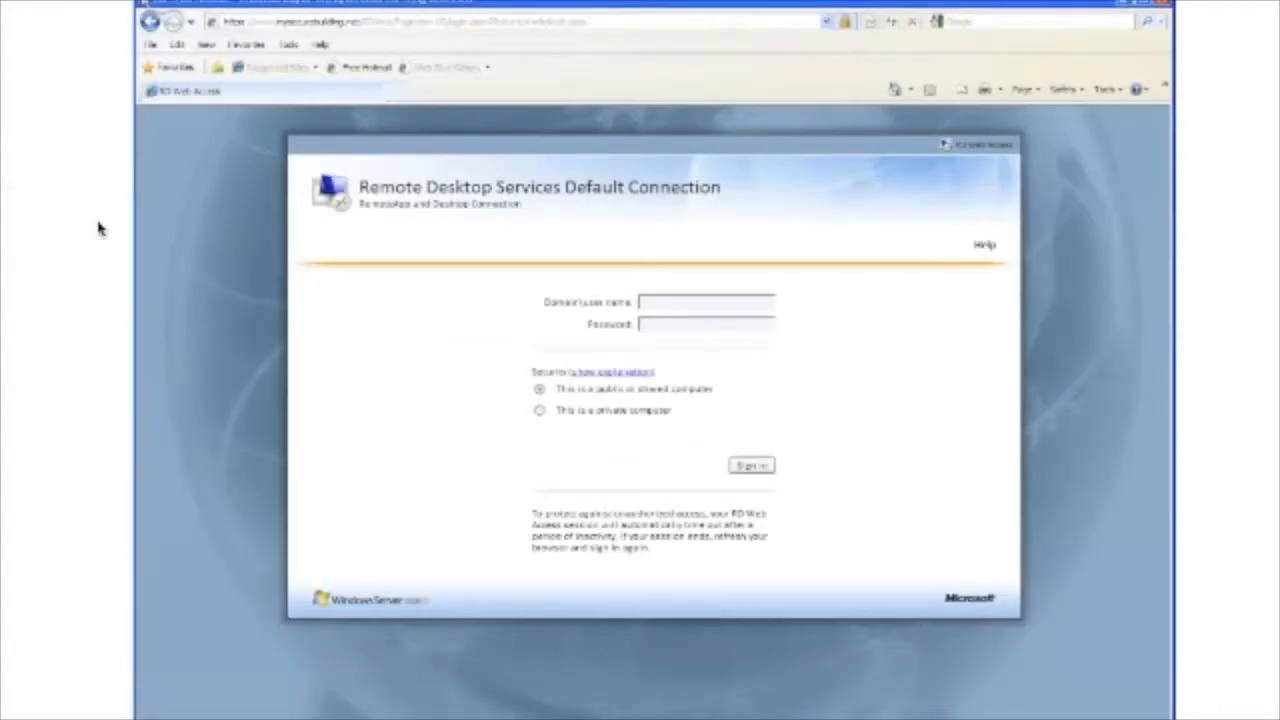
Sign in to RD Web Access as 'admin' with the account password.
type("admin")
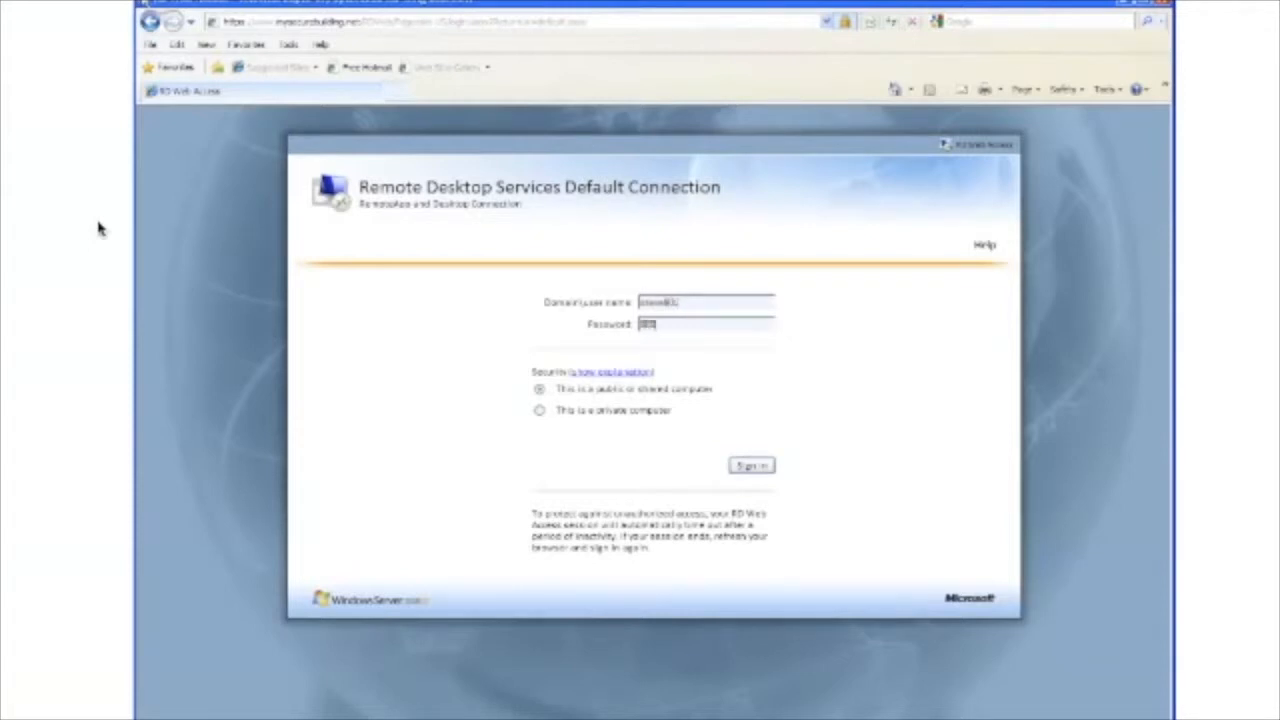
type("password")
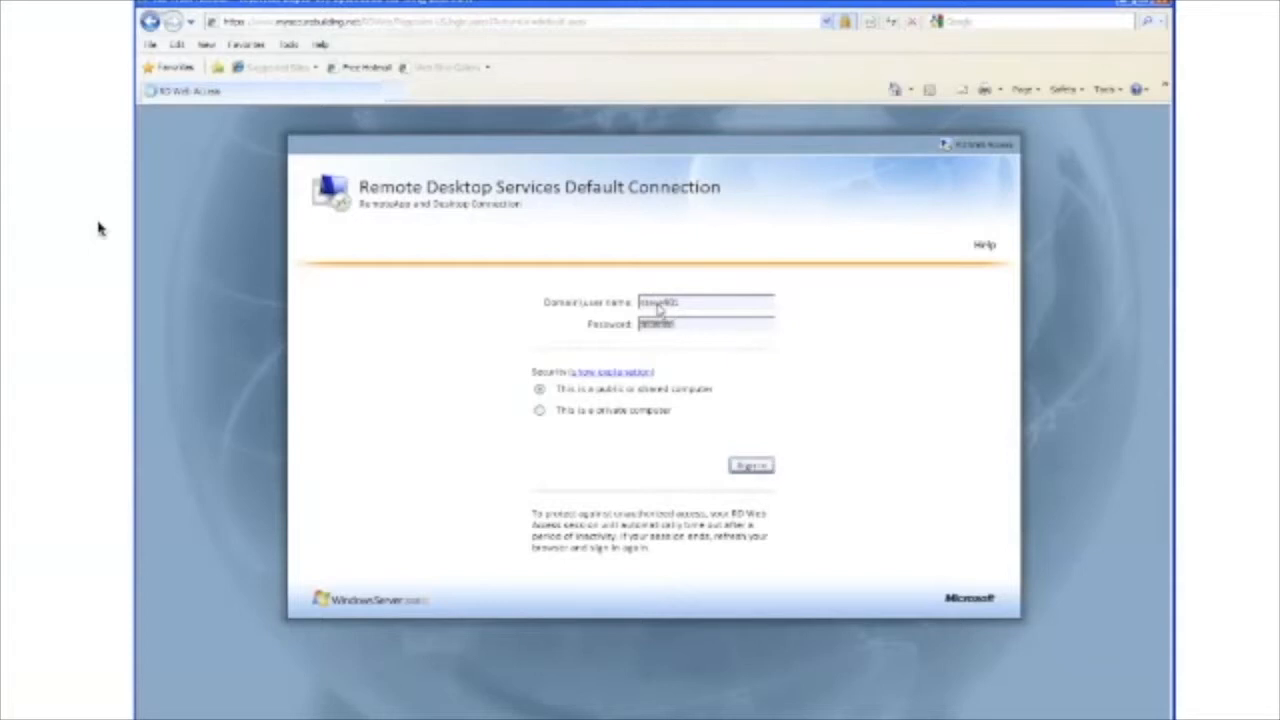
left_click(750, 464)
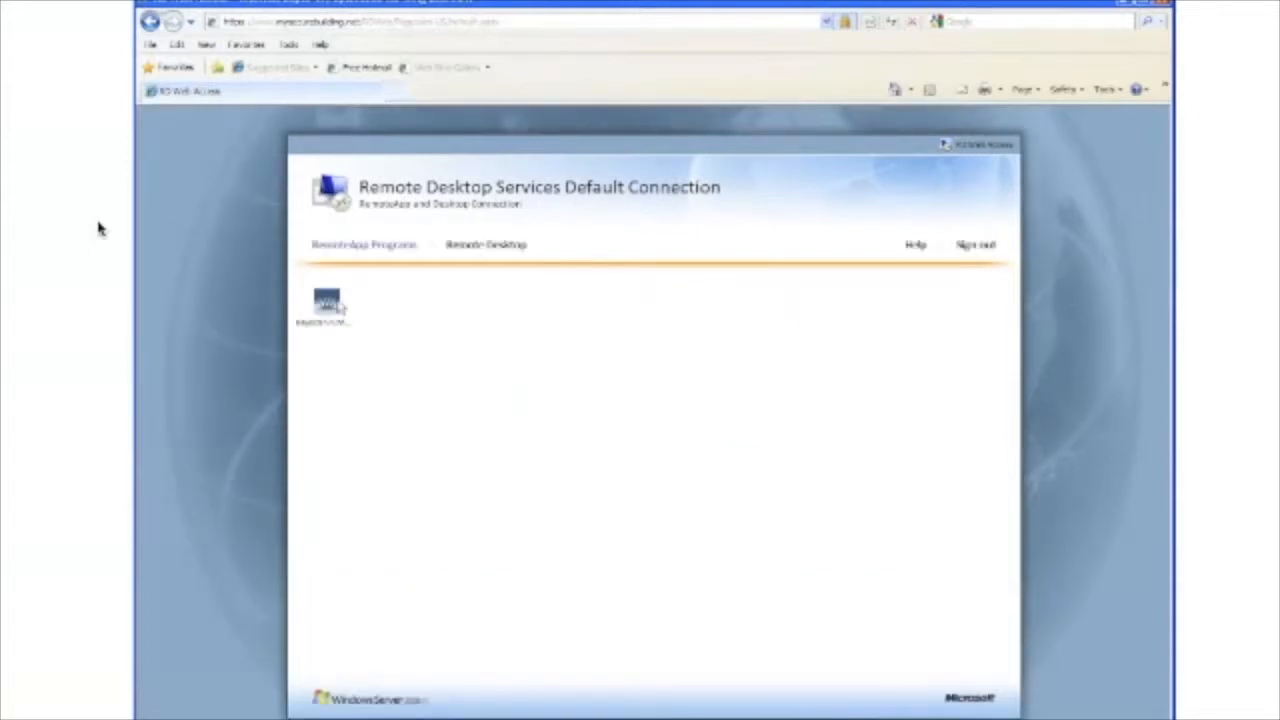
Launch the Keyscan RemoteApp and log on with the entered Site ID and credentials.
double_click(324, 304)
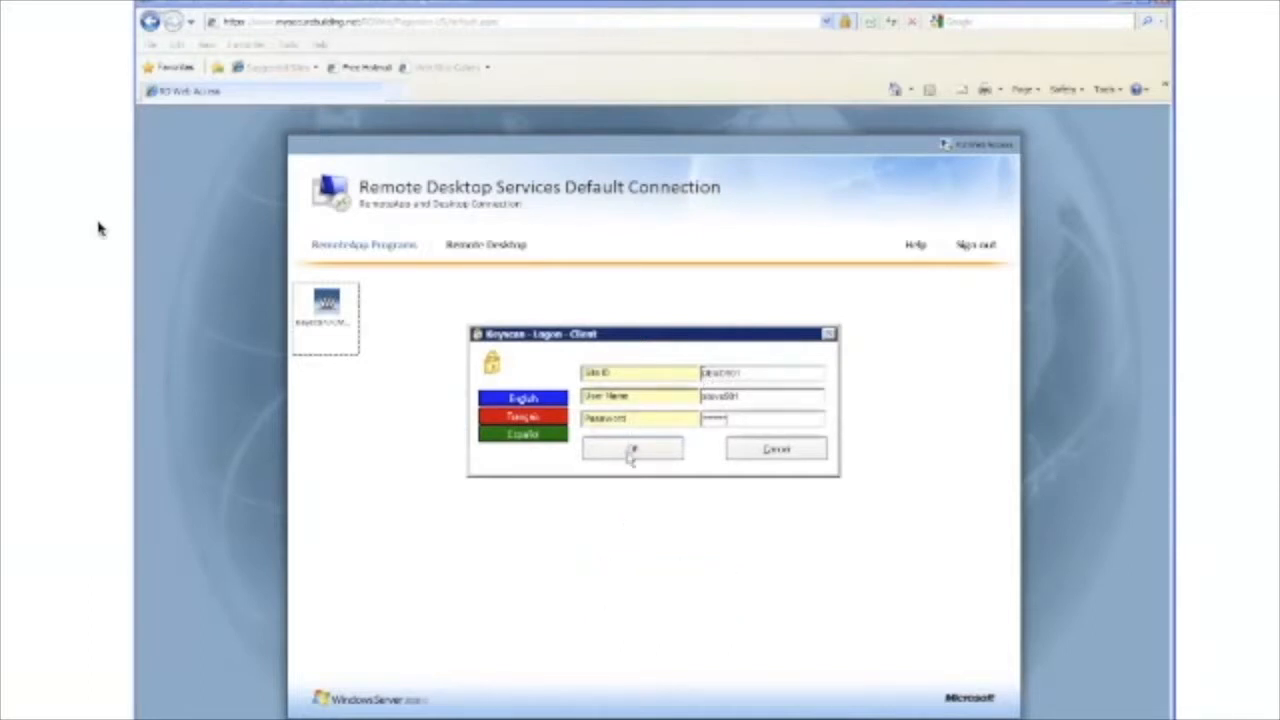
left_click(632, 448)
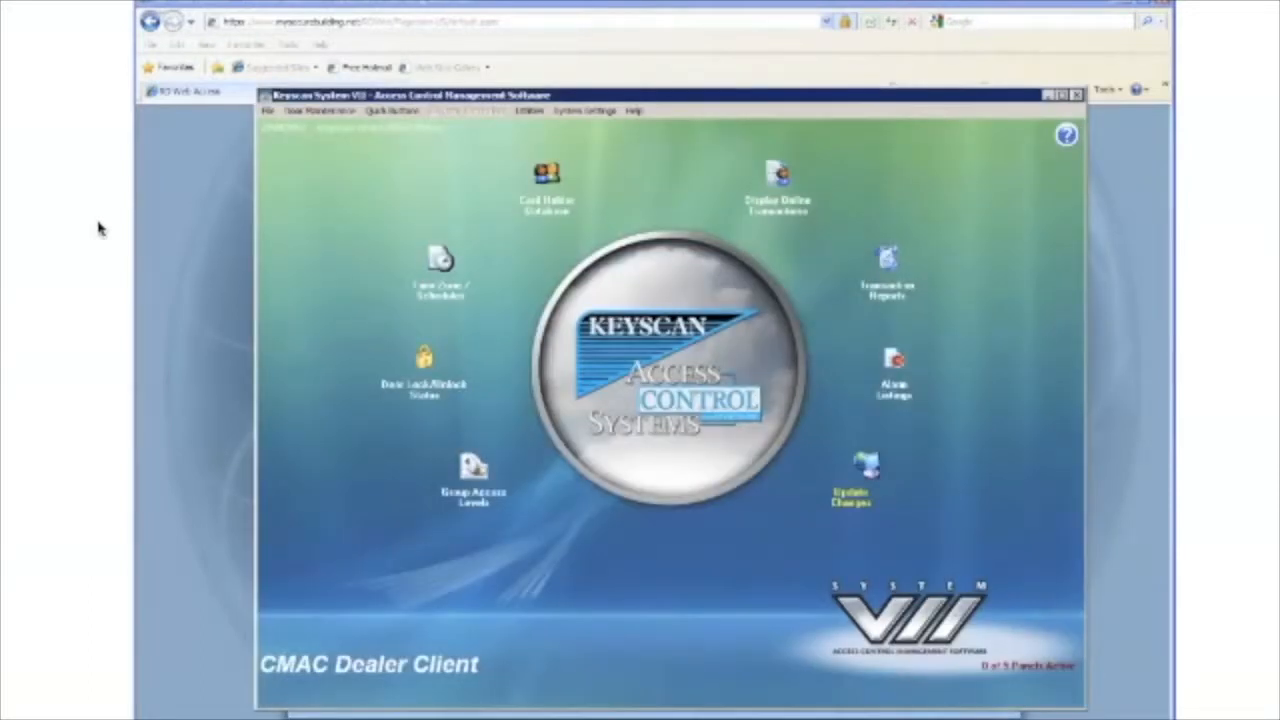
Reach the Site Information Search list via System Settings > Site Setup.
left_click(584, 110)
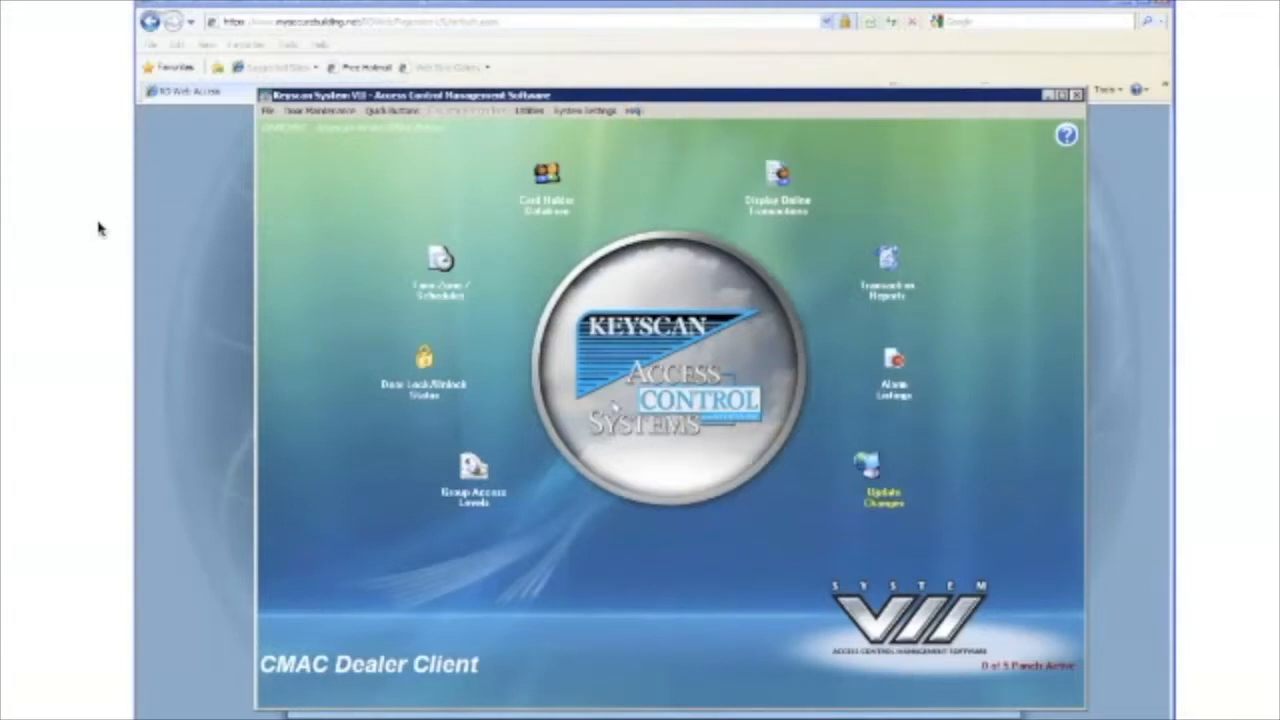
left_click(584, 110)
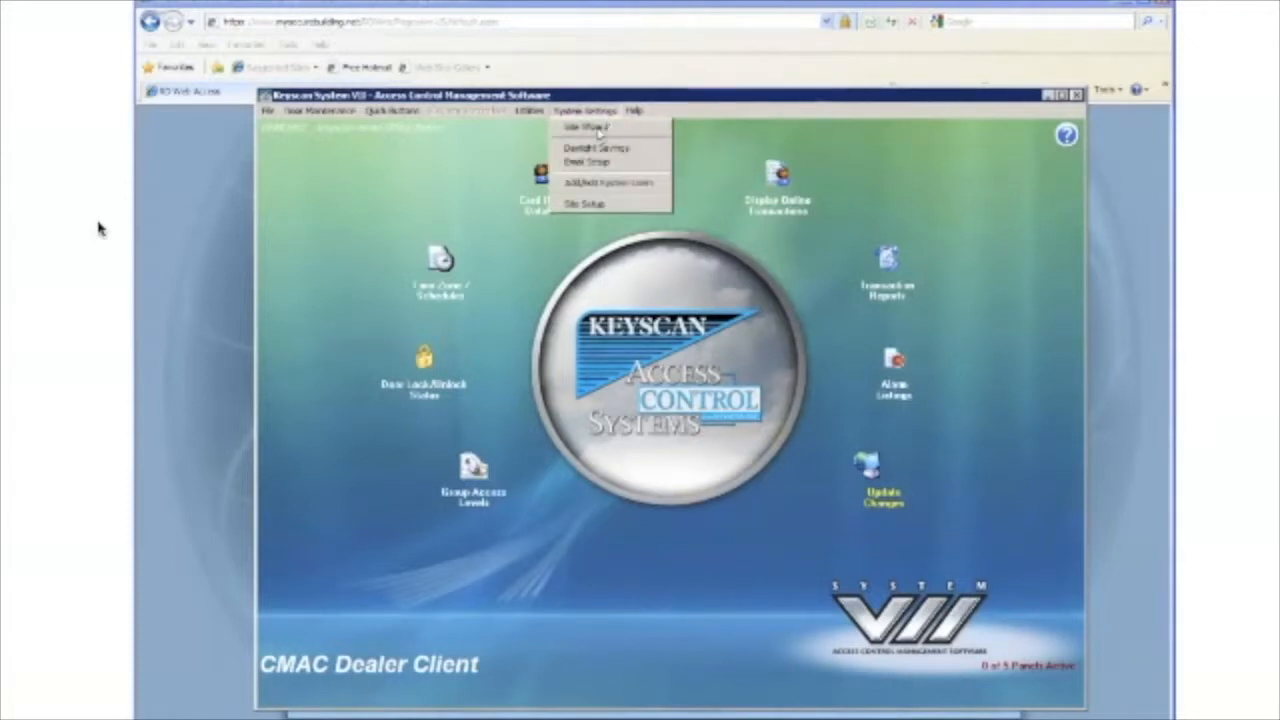
left_click(582, 204)
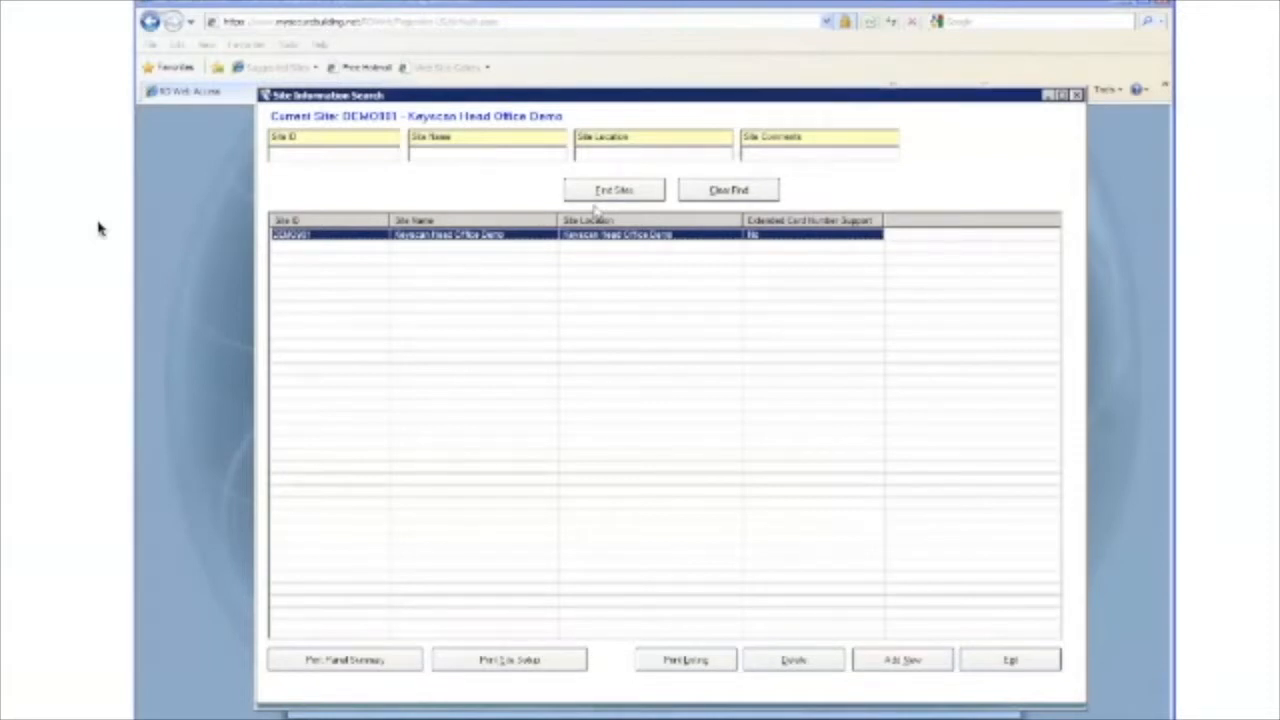
mouse_move(538, 244)
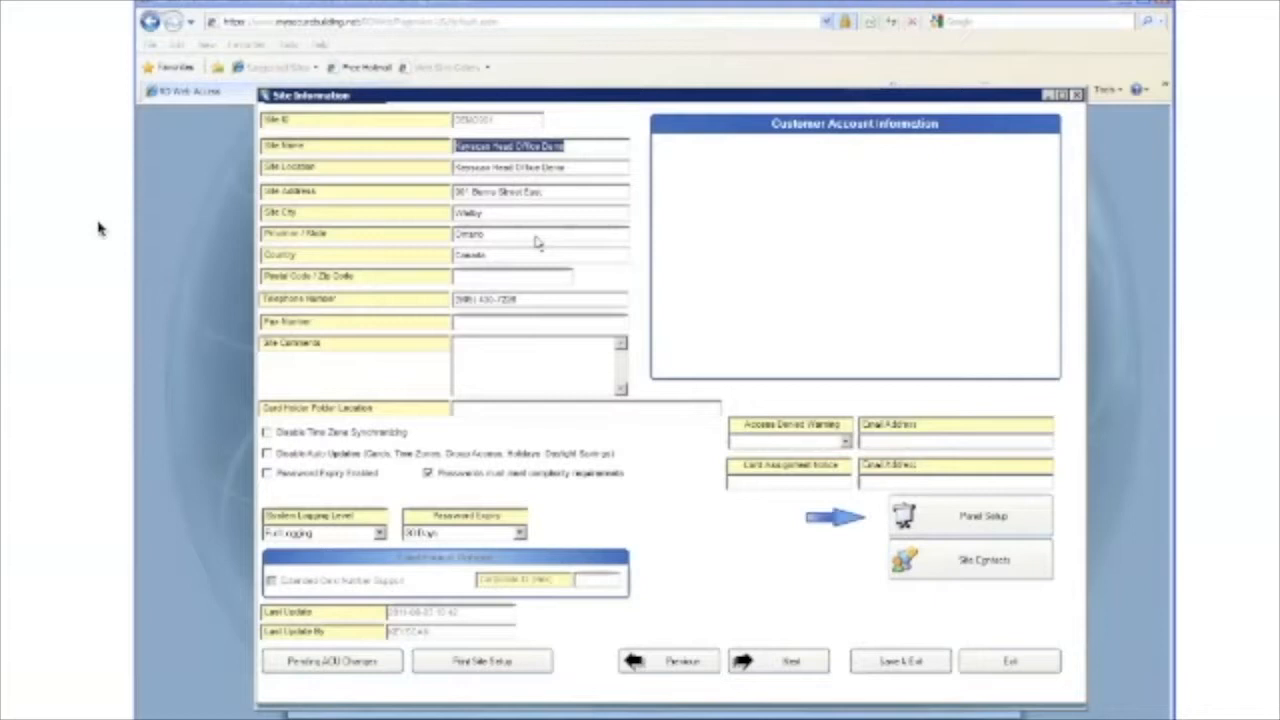
mouse_move(940, 524)
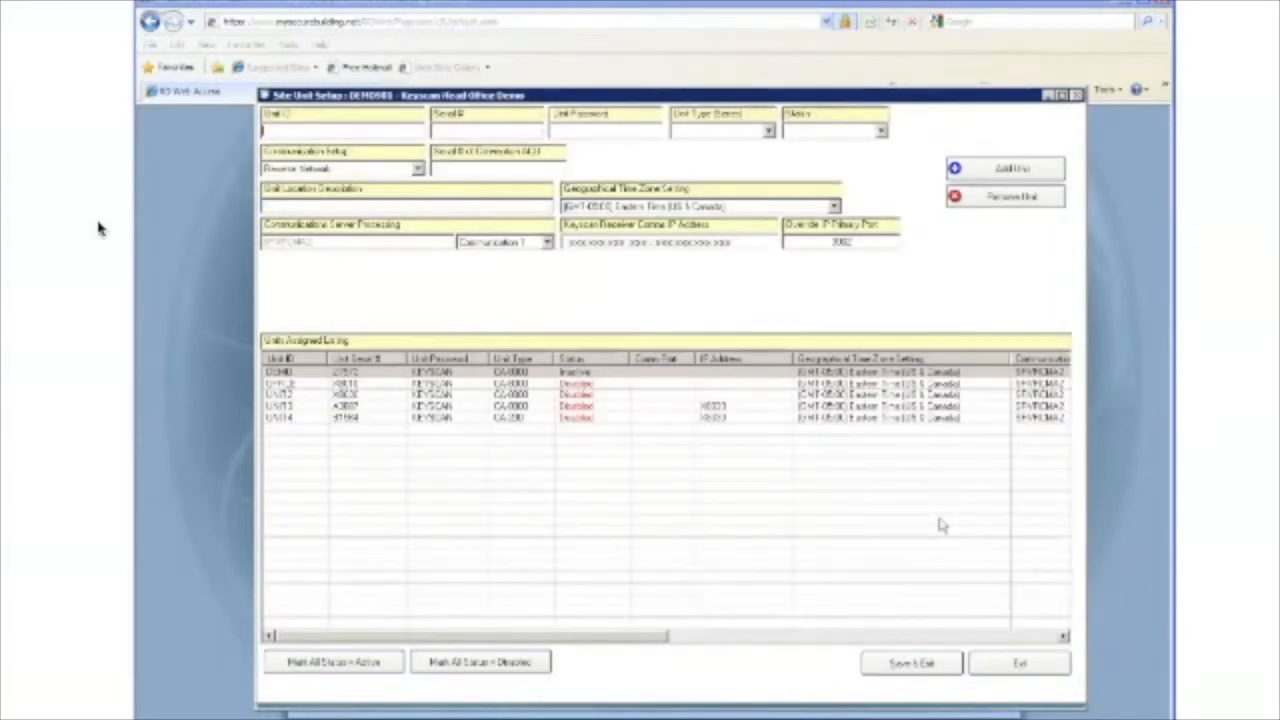
mouse_move(938, 518)
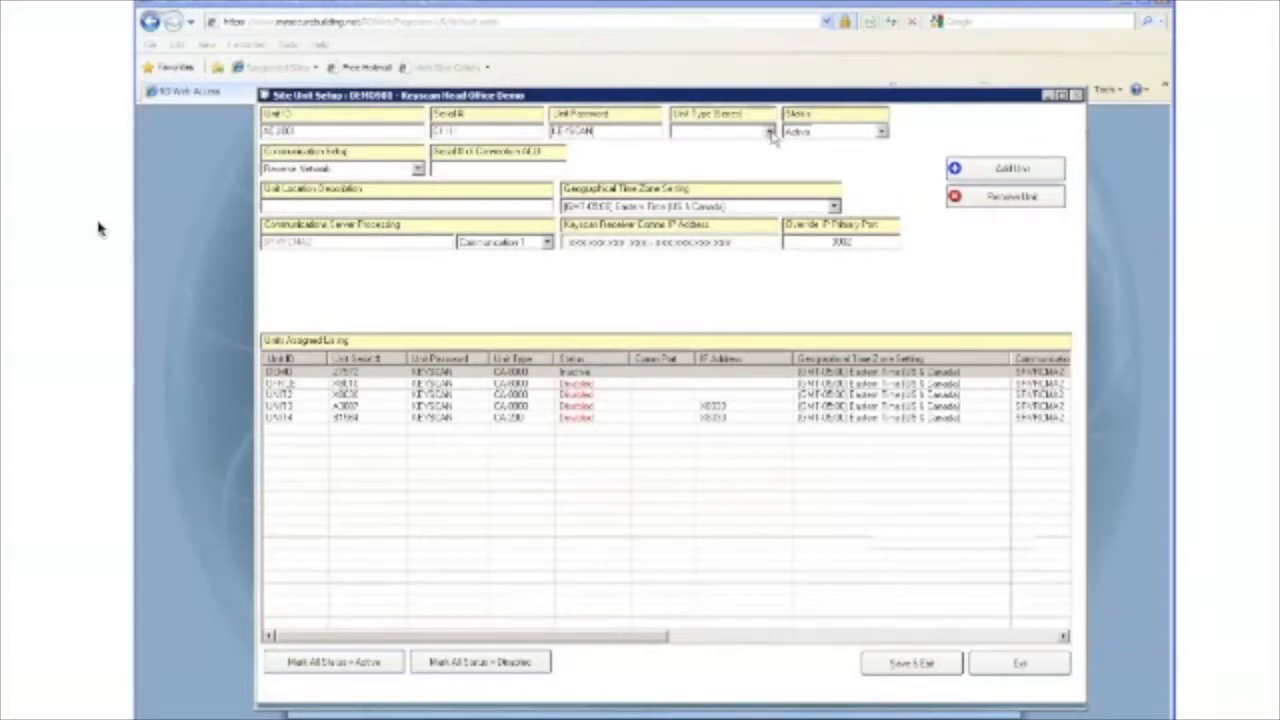
Set the new unit's type to CA-150 from the Unit Type list.
left_click(770, 132)
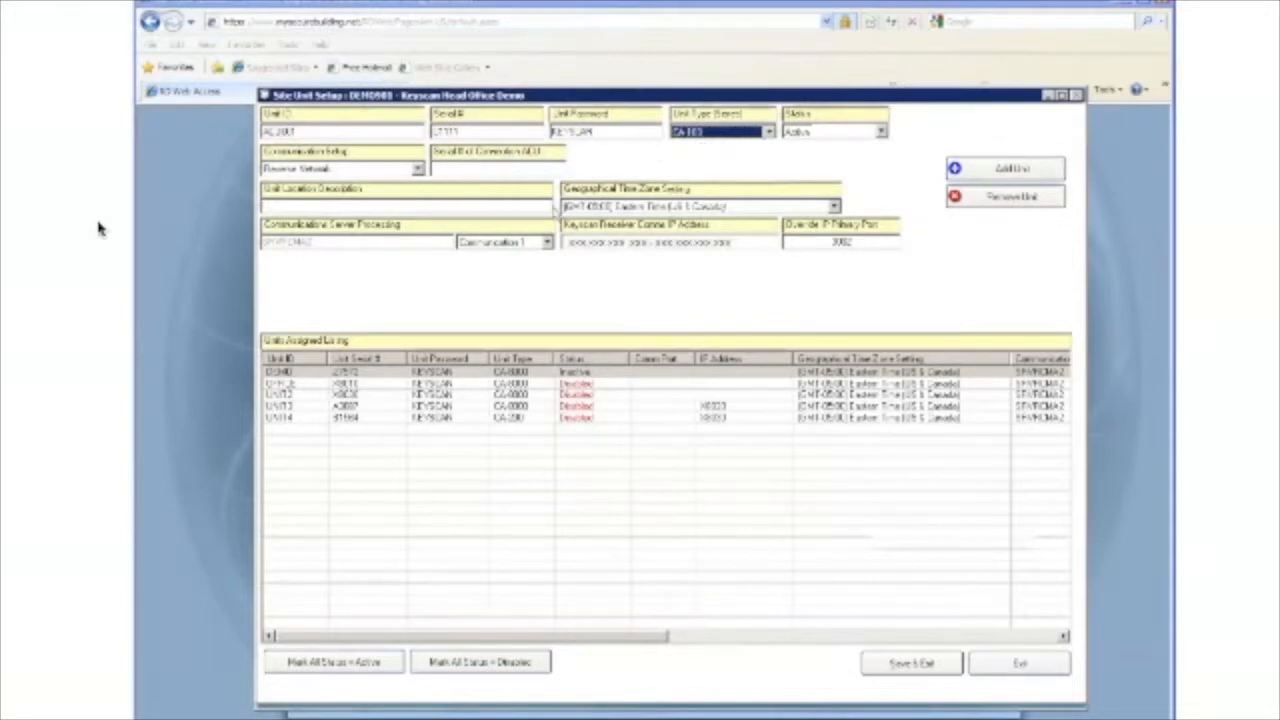
Select the communication server entry as the unit's Communication Server Processing option.
left_click(548, 242)
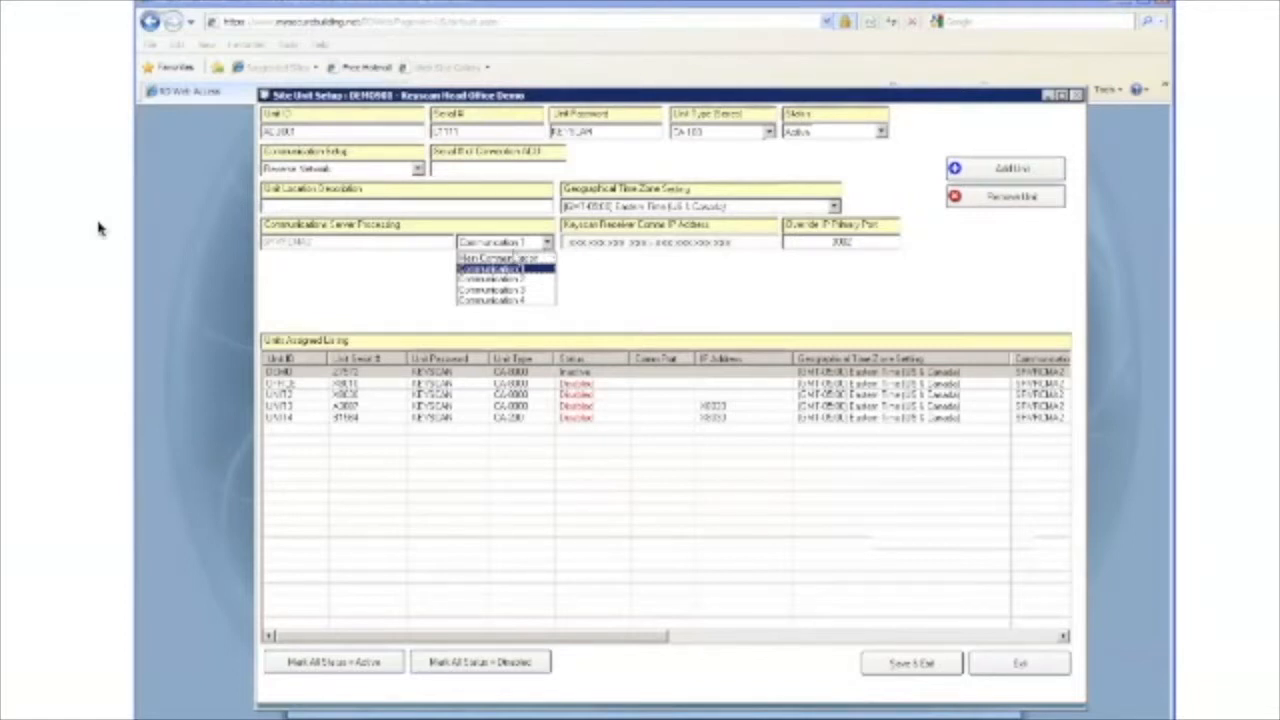
left_click(500, 268)
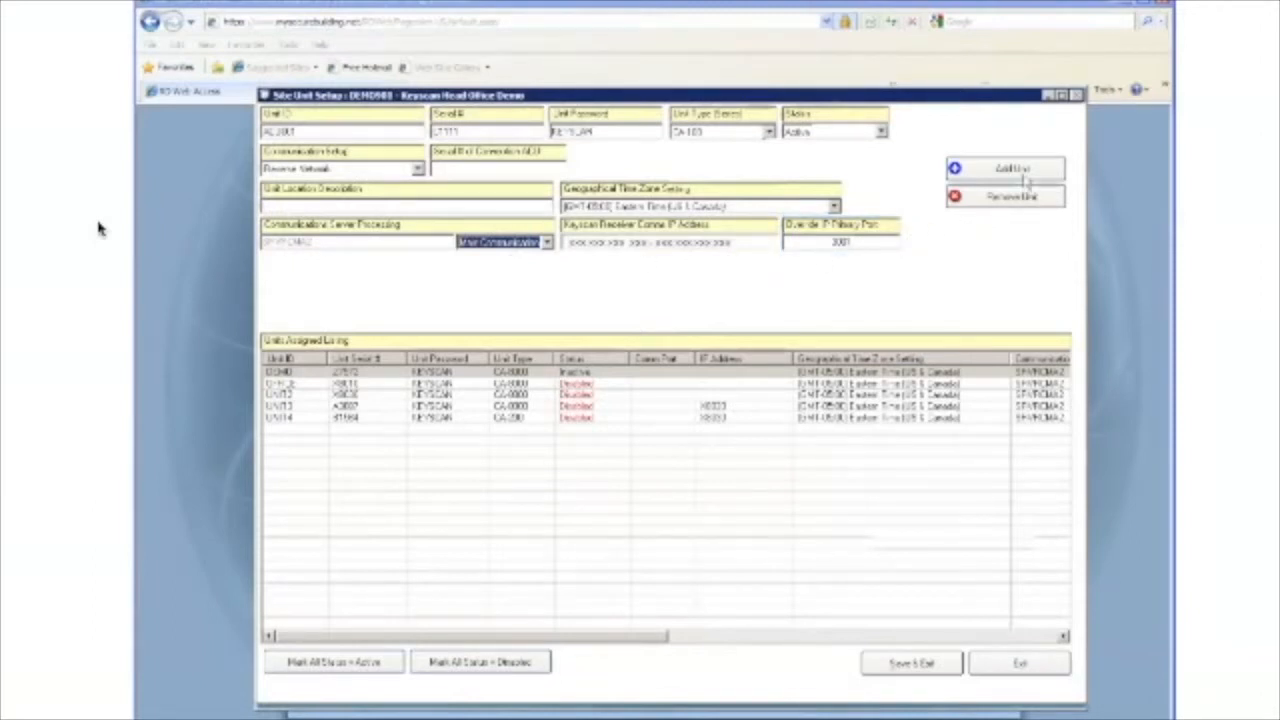
Add the CA-150 unit to the site, save unit and site setup, and exit to the main screen.
left_click(1004, 168)
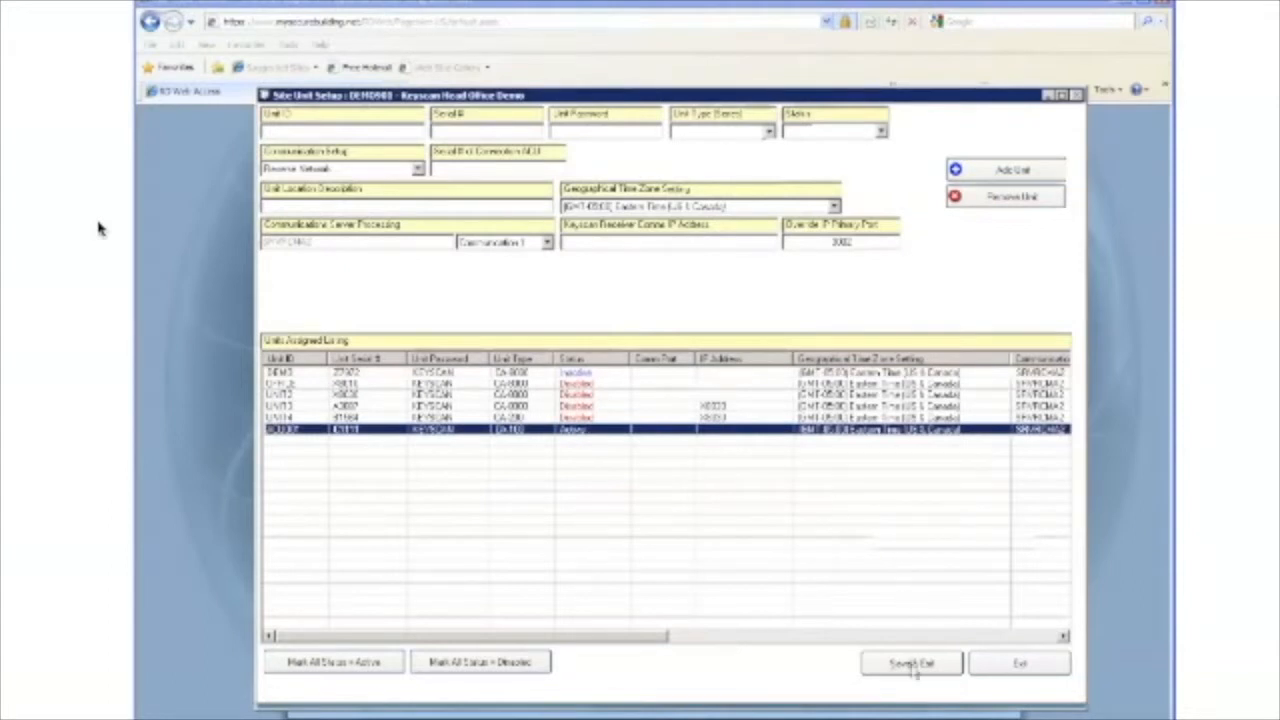
left_click(912, 662)
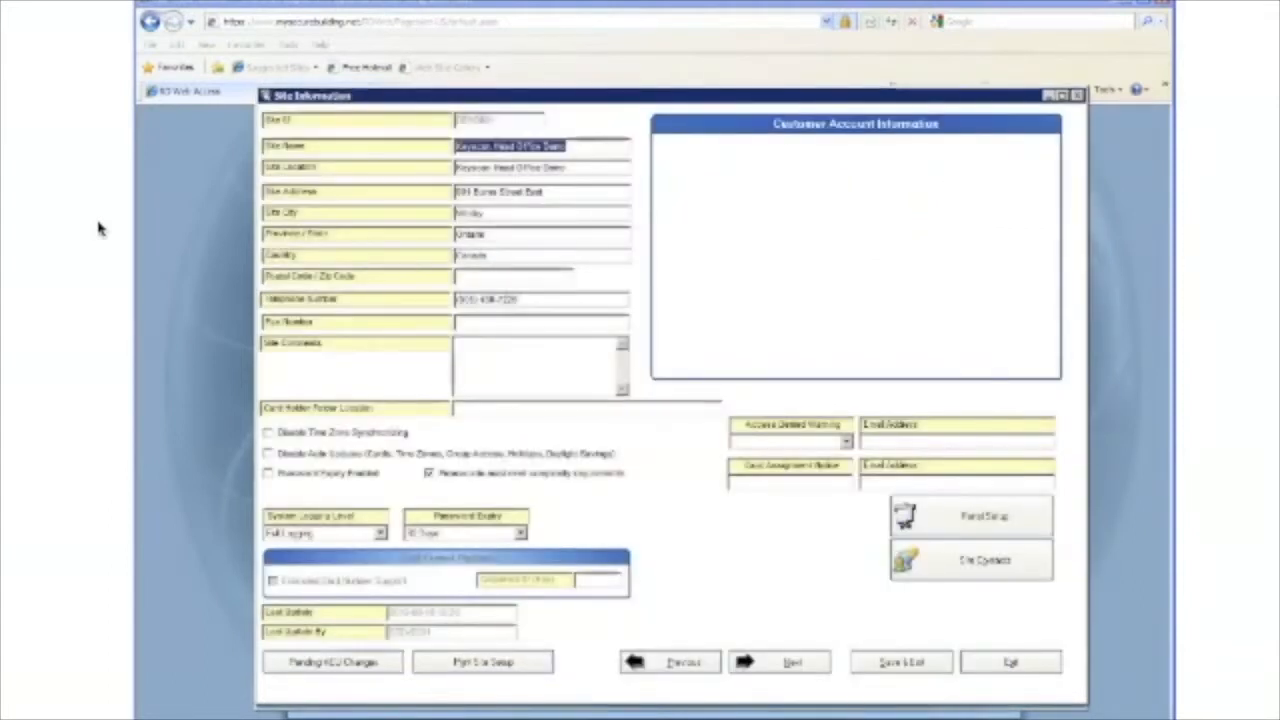
left_click(902, 660)
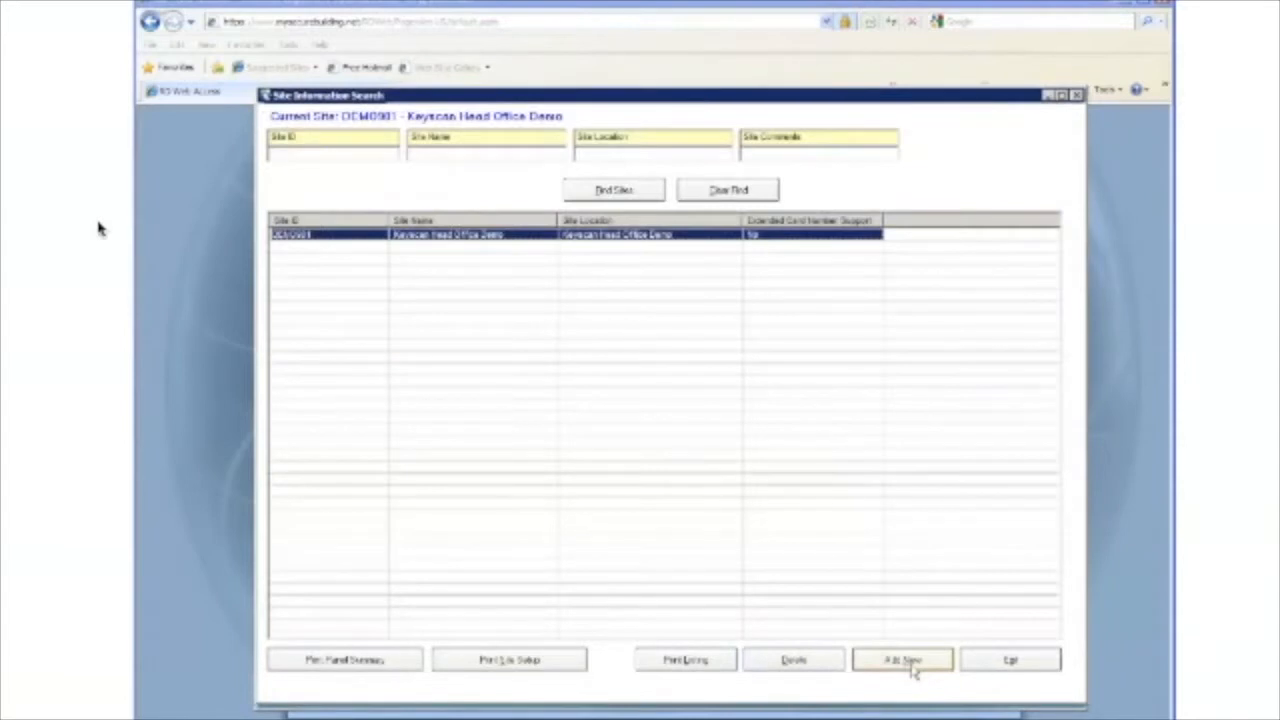
left_click(1008, 660)
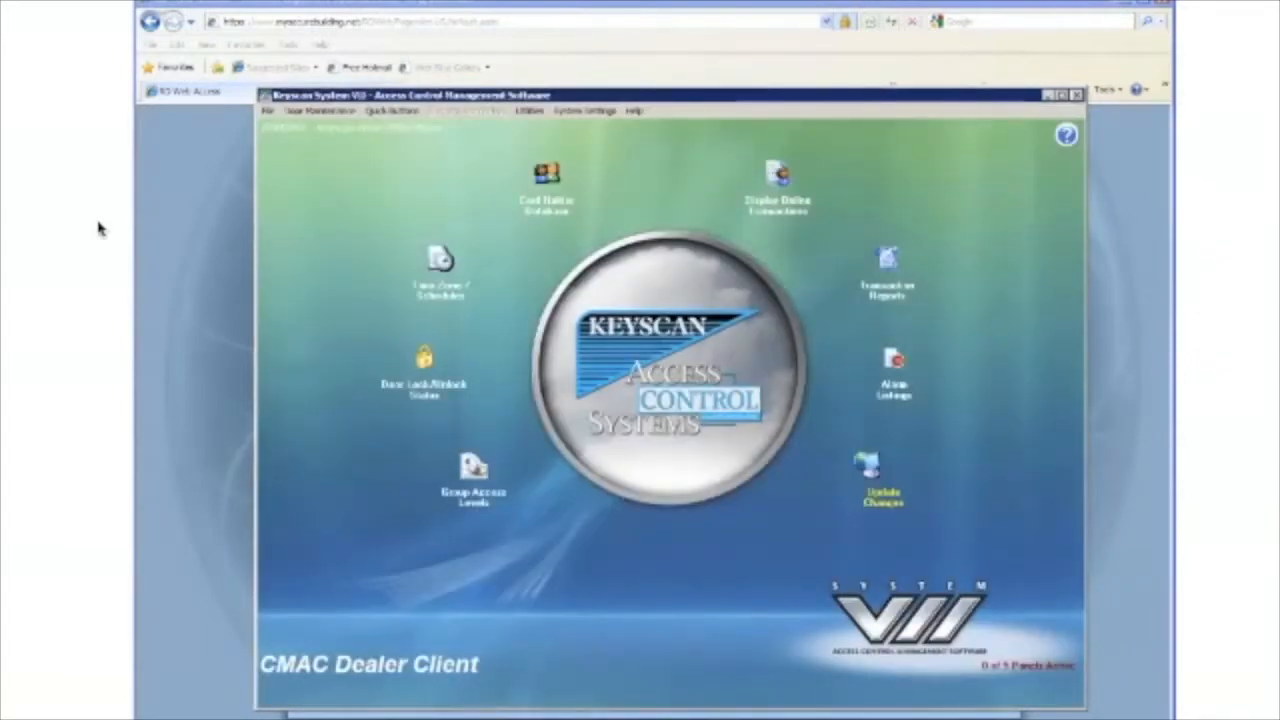